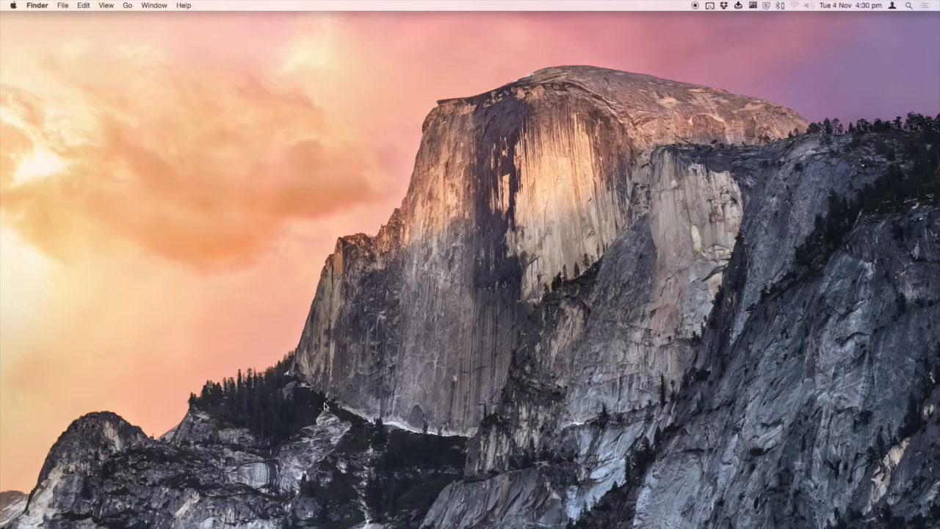
mouse_move(450, 245)
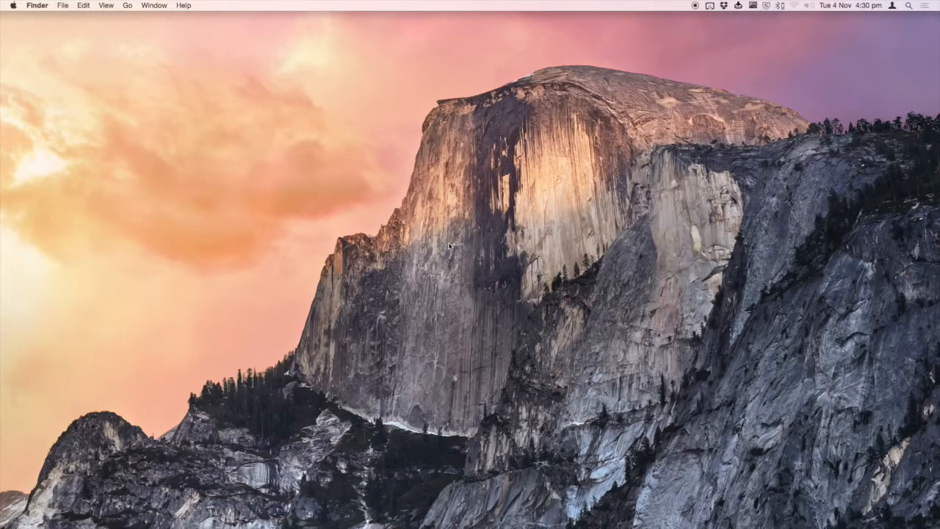
mouse_move(927, 6)
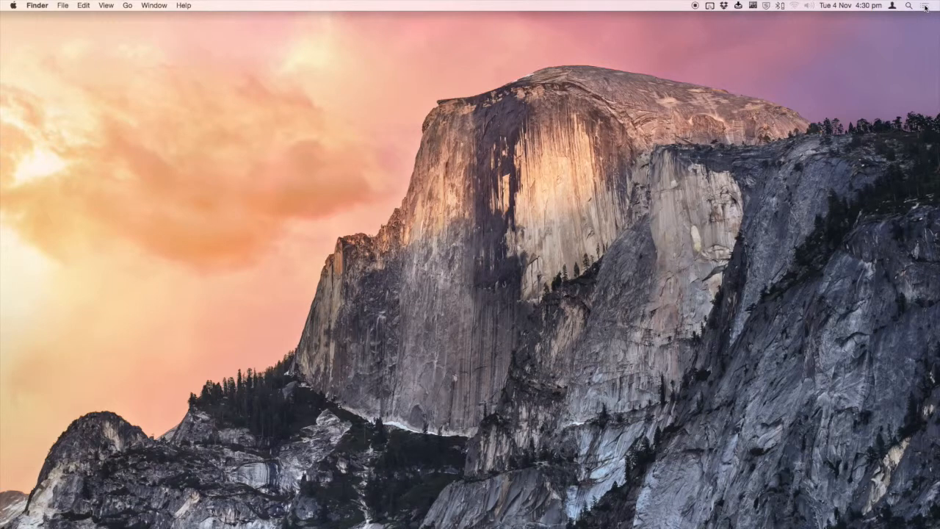
Open Notification Center, toggle Do Not Disturb, view Notifications, then return to Today
click(924, 6)
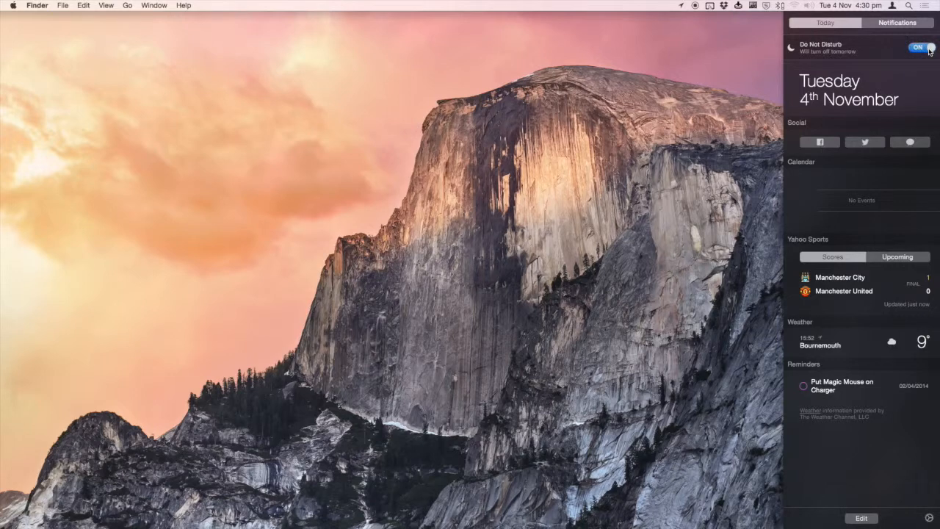
click(919, 47)
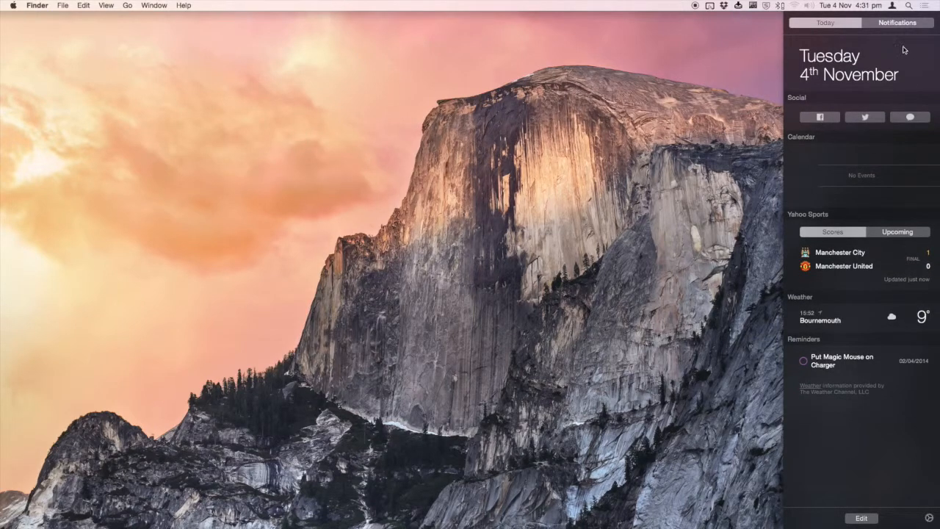
click(825, 22)
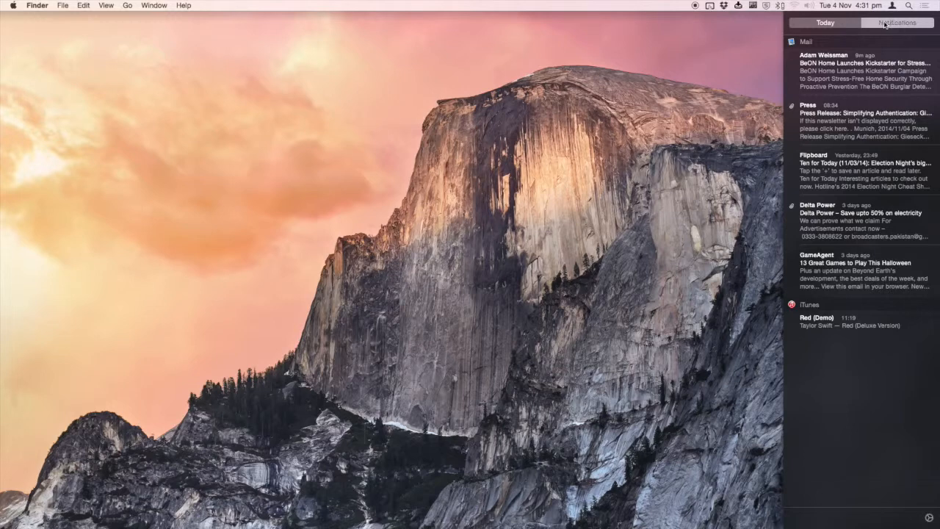
click(824, 22)
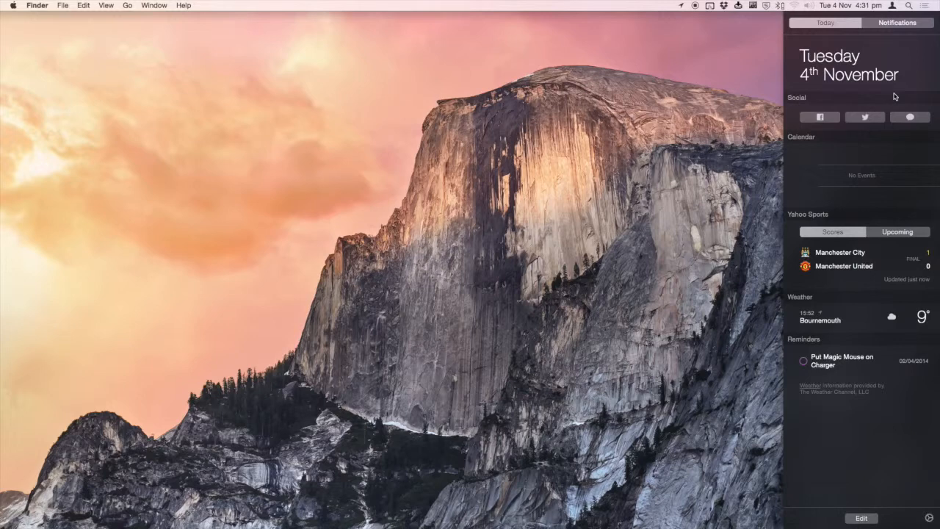
mouse_move(868, 123)
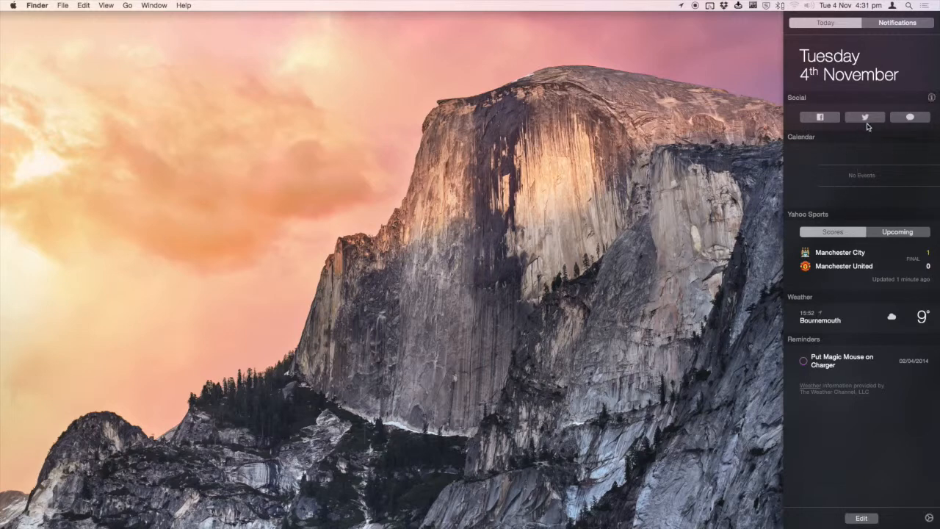
click(864, 117)
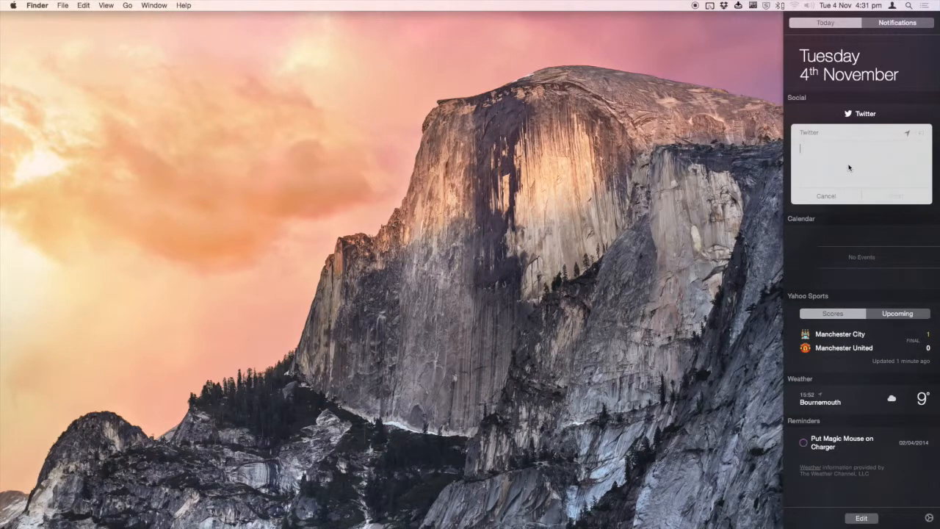
mouse_move(832, 171)
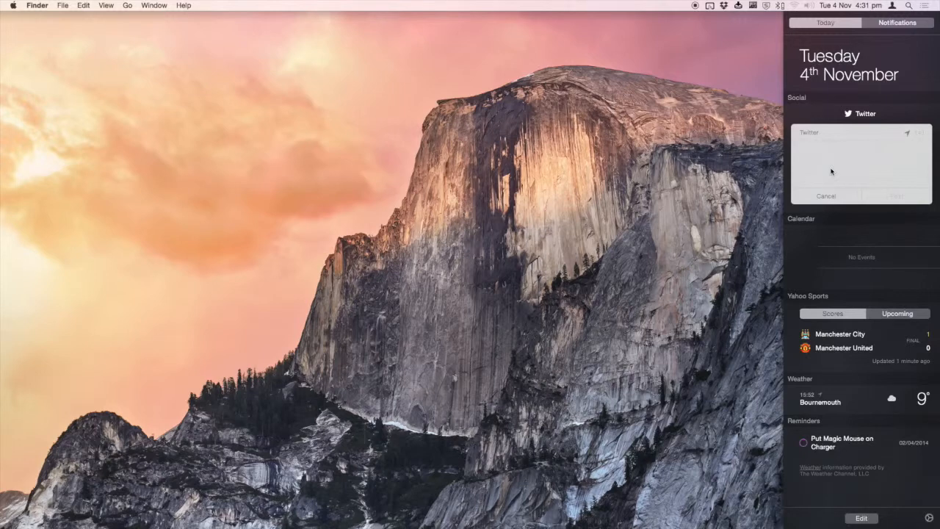
click(825, 195)
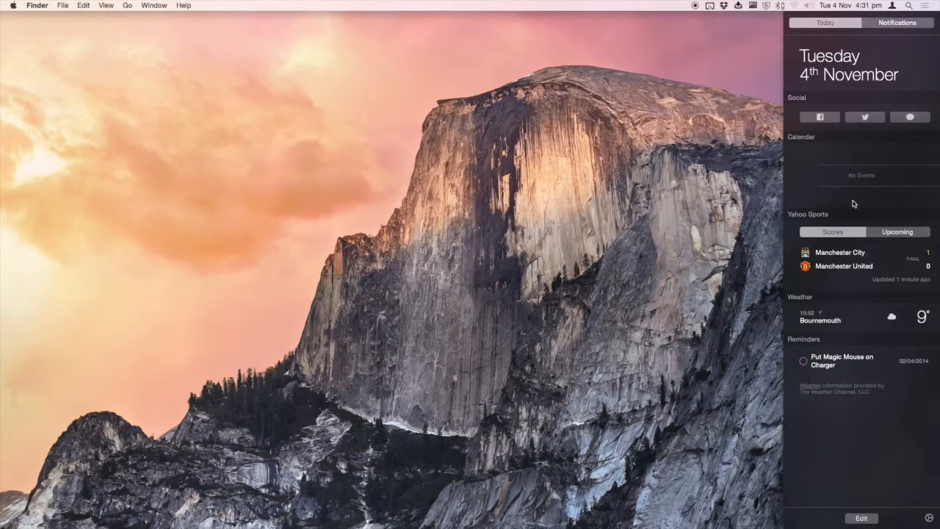
mouse_move(835, 314)
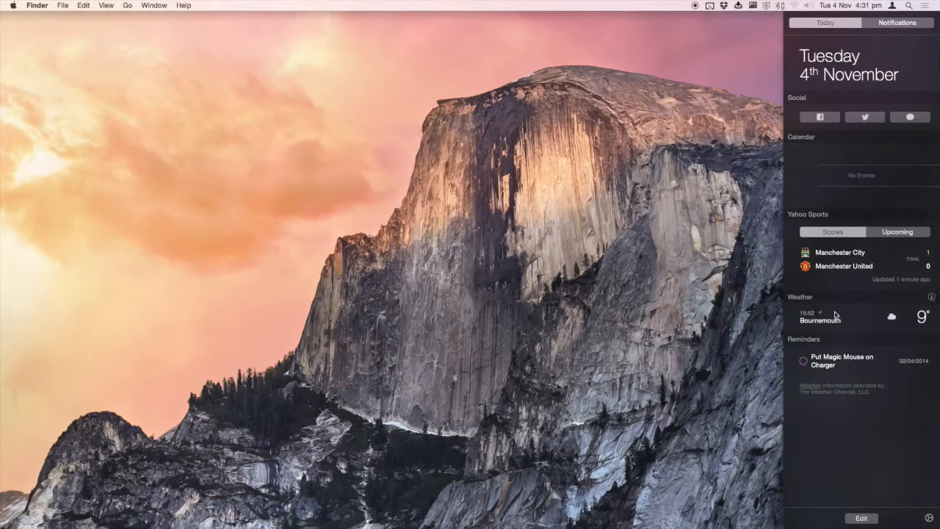
mouse_move(934, 322)
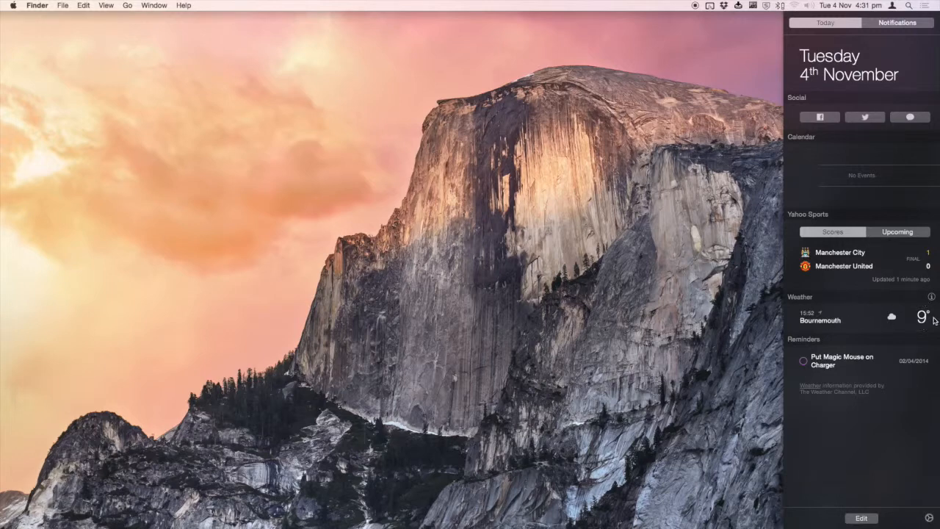
mouse_move(860, 364)
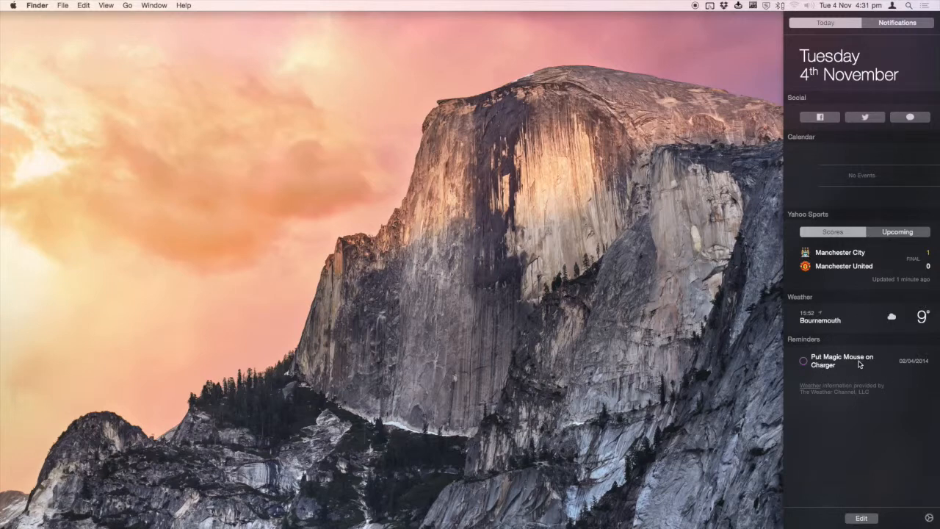
mouse_move(841, 363)
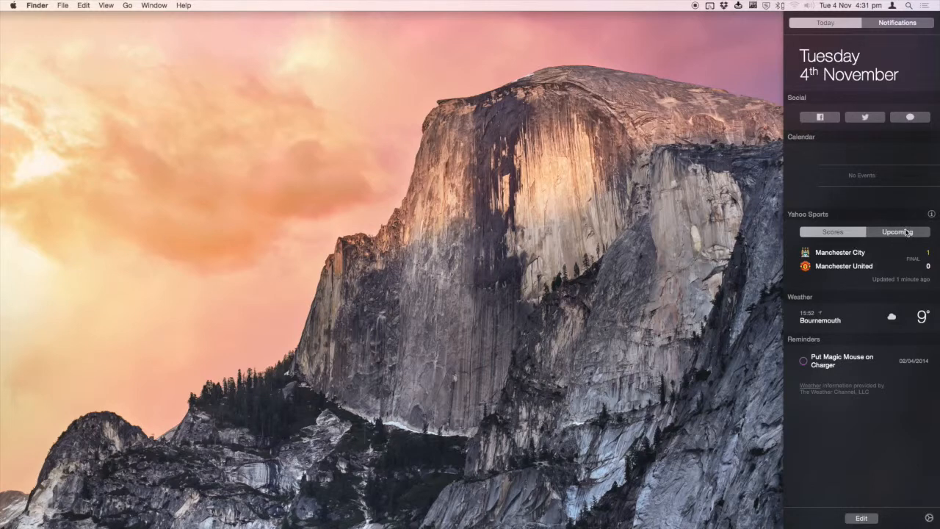
click(897, 231)
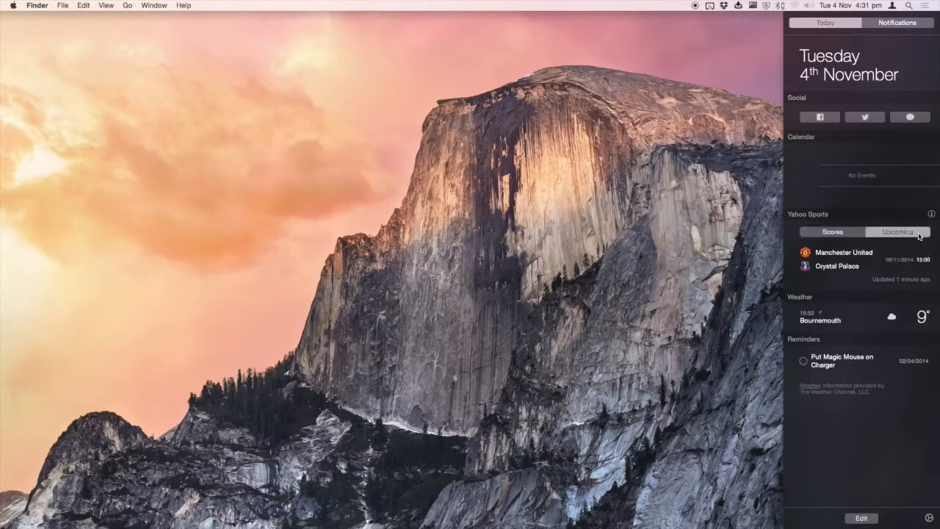
click(833, 231)
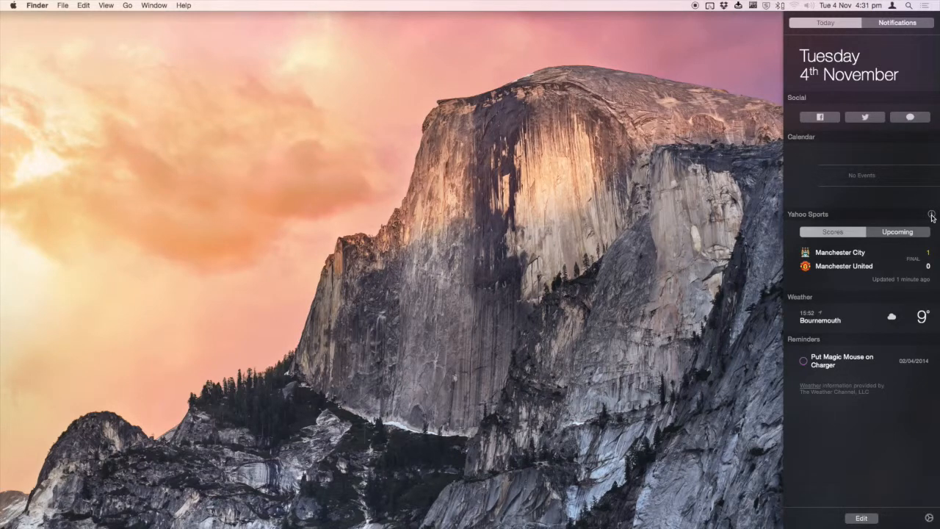
Edit Yahoo Sports favourite teams, start and cancel adding a team, leaving it unchanged
click(932, 213)
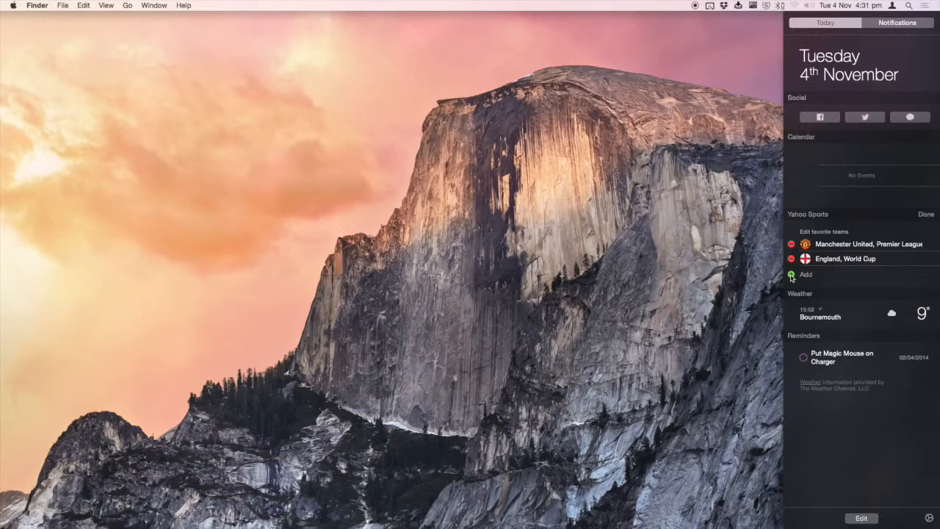
click(792, 274)
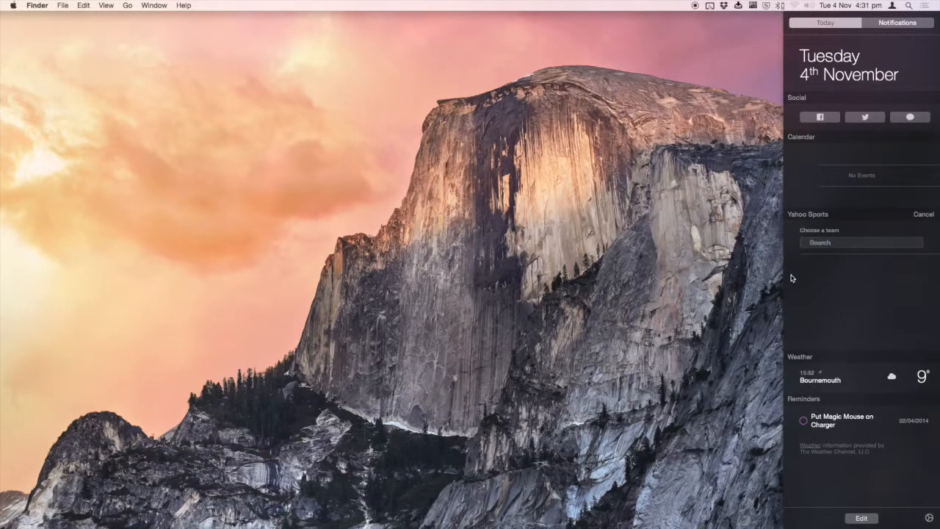
click(924, 214)
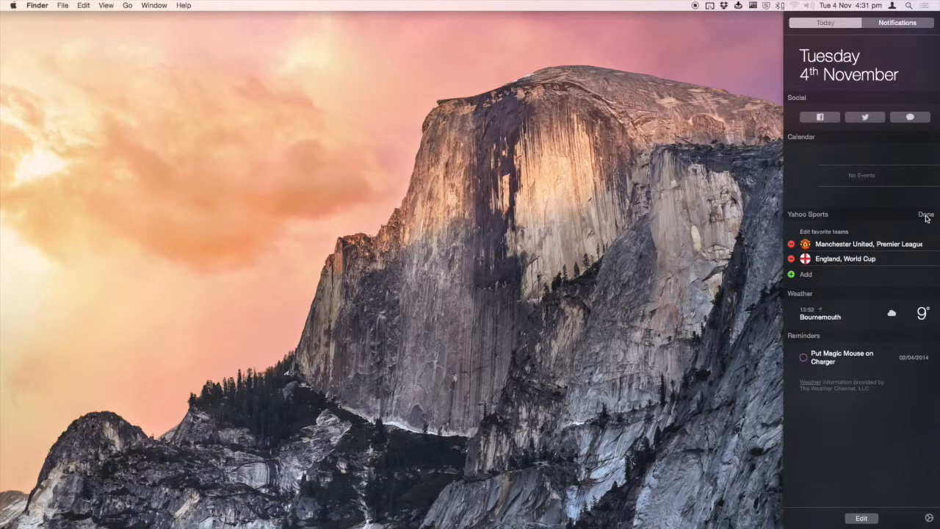
click(926, 214)
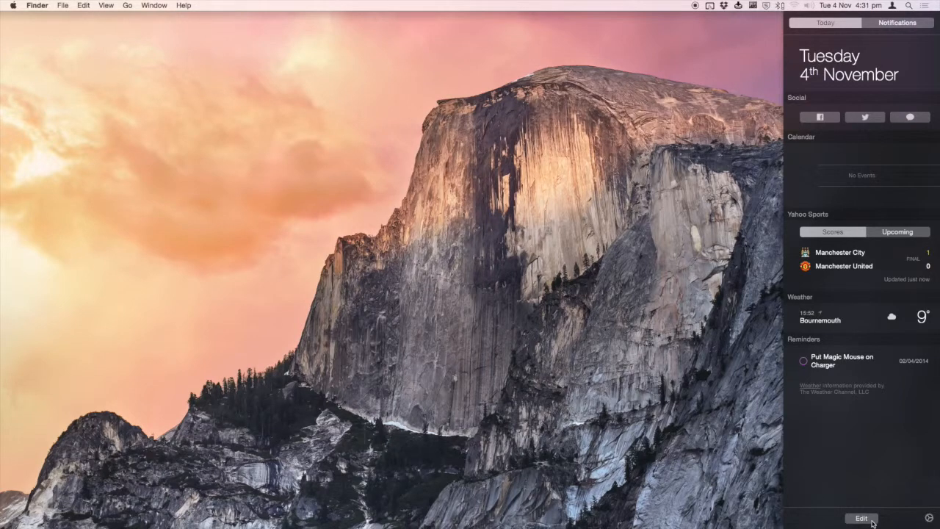
In Today edit mode, add the Calculator and Wunderlist widgets
click(861, 518)
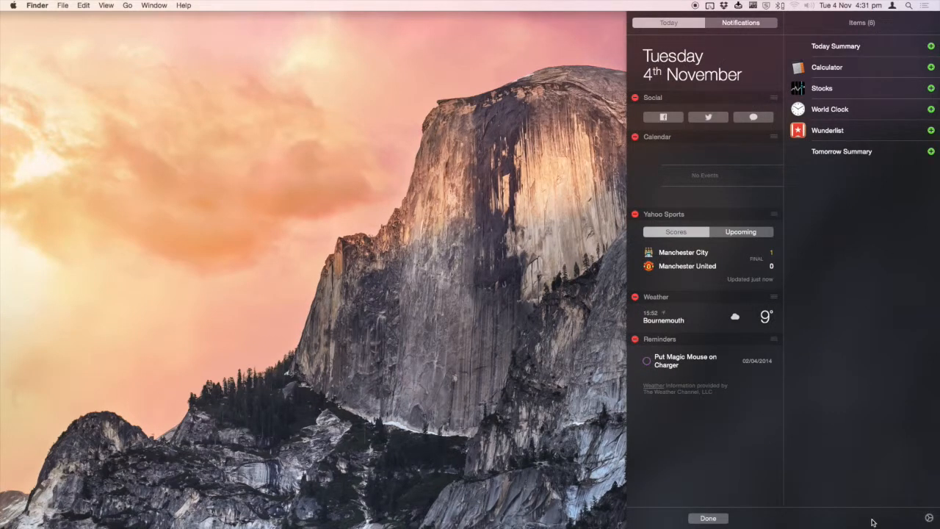
mouse_move(870, 73)
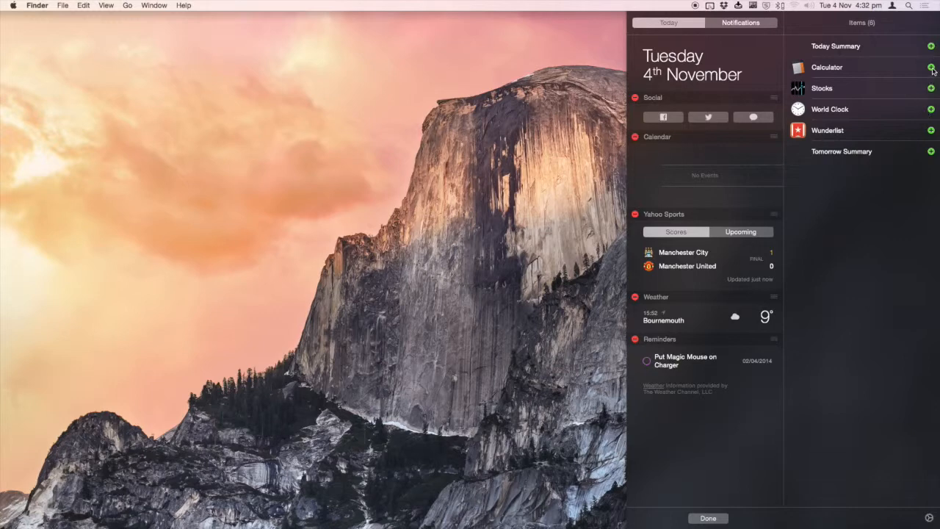
click(931, 67)
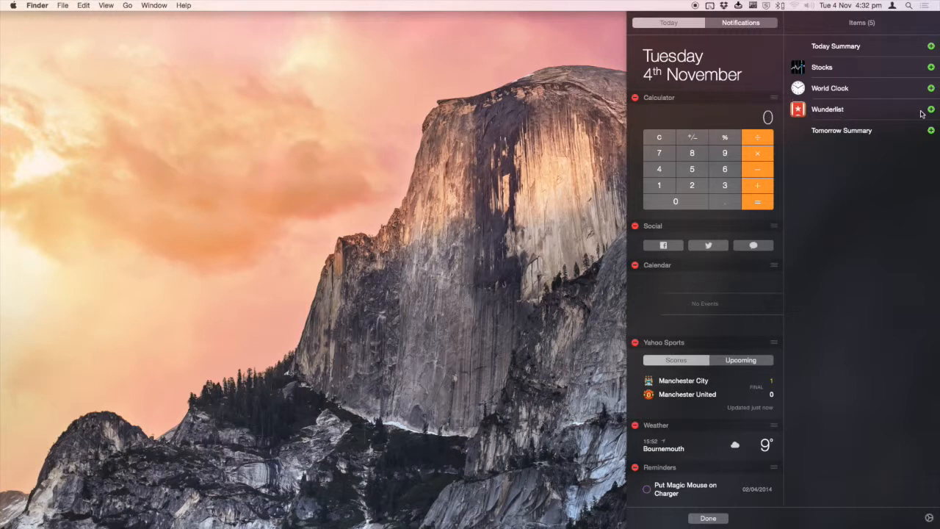
click(931, 109)
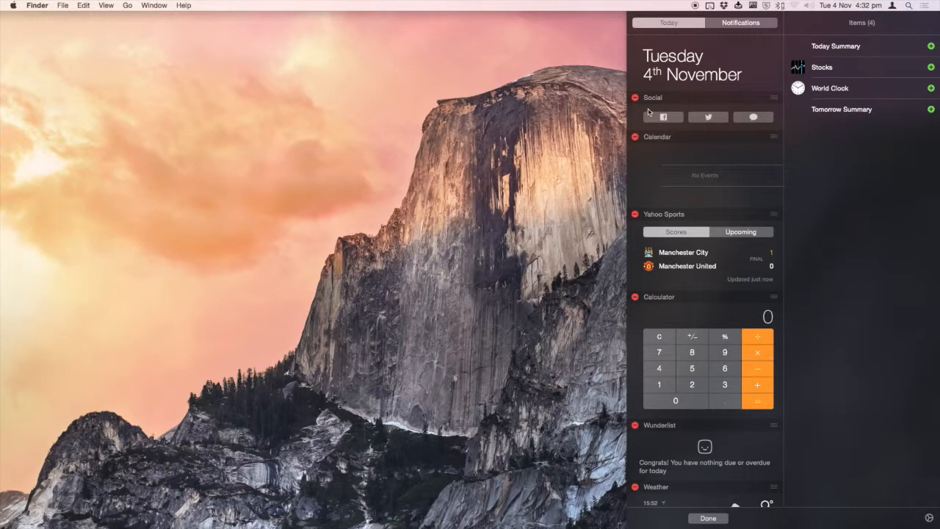
mouse_move(636, 142)
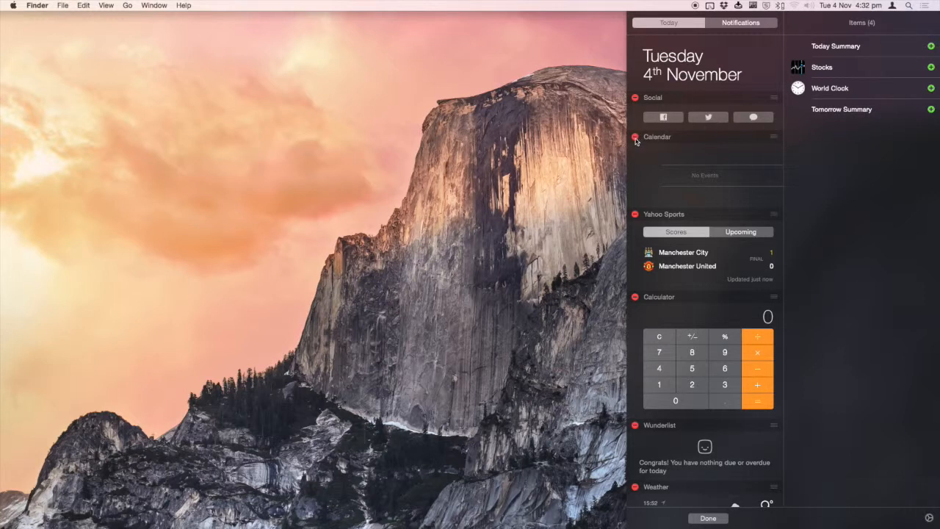
click(636, 139)
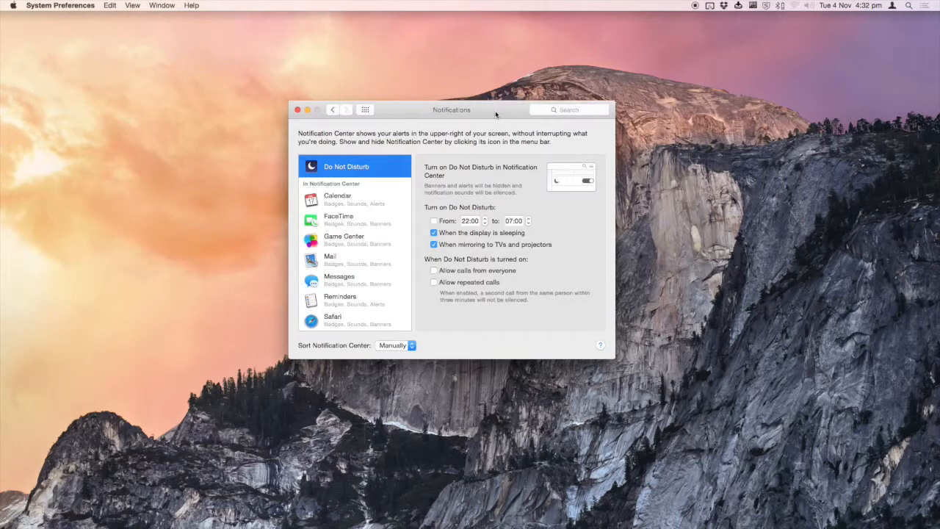
Scroll down and back up through the Notifications pane's app list
scroll(down, 3)
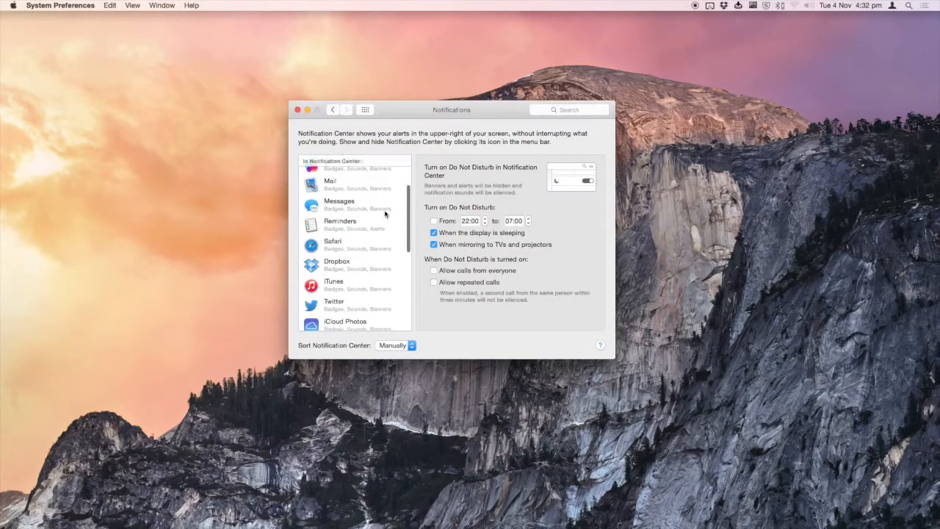
scroll(down, 3)
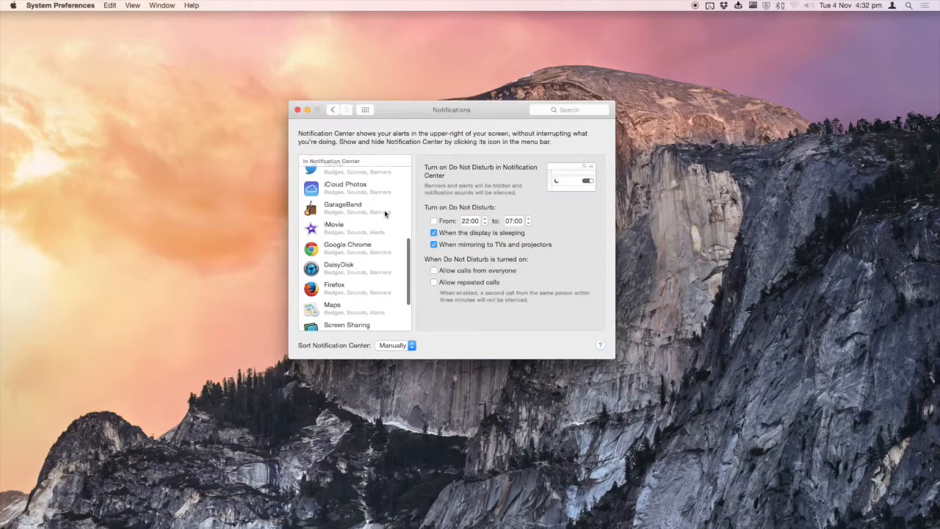
scroll(up, 3)
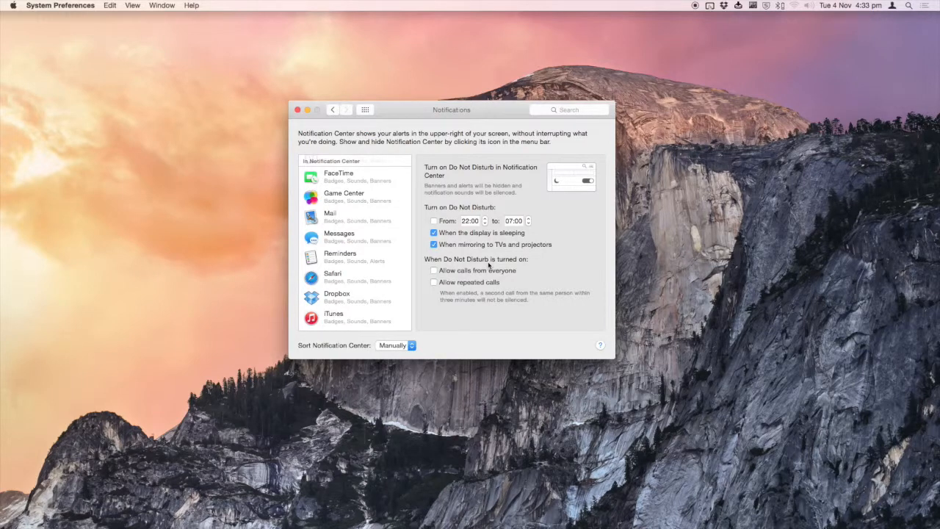
mouse_move(371, 113)
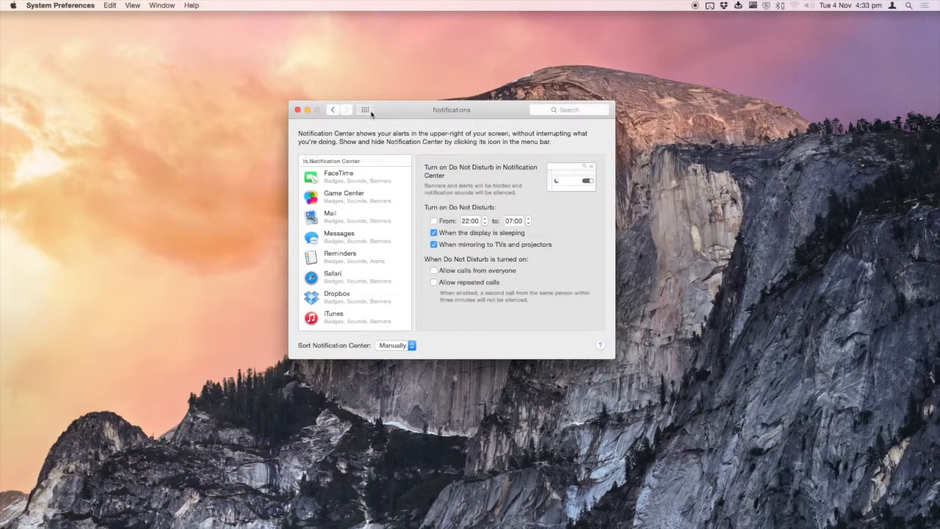
Tick Wunderlist's Share Menu checkbox in Extensions, then close System Preferences
click(366, 109)
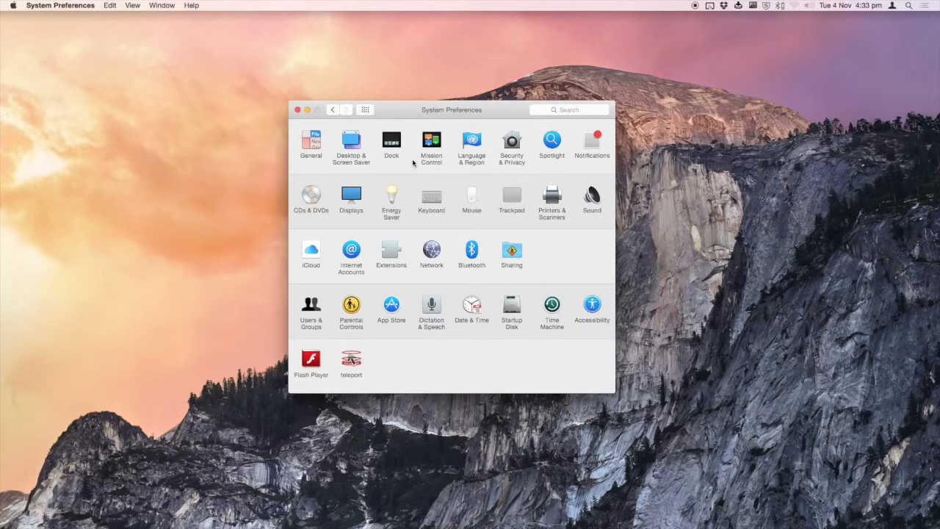
mouse_move(402, 233)
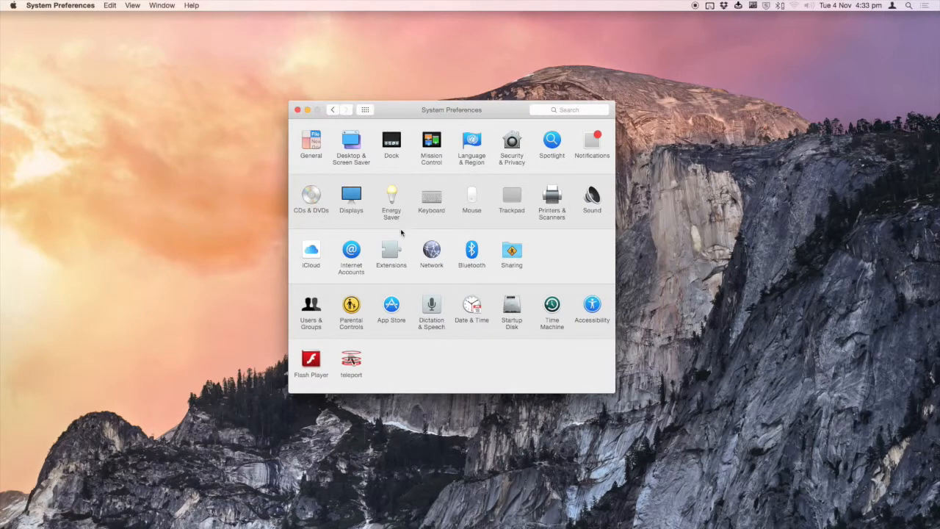
click(390, 250)
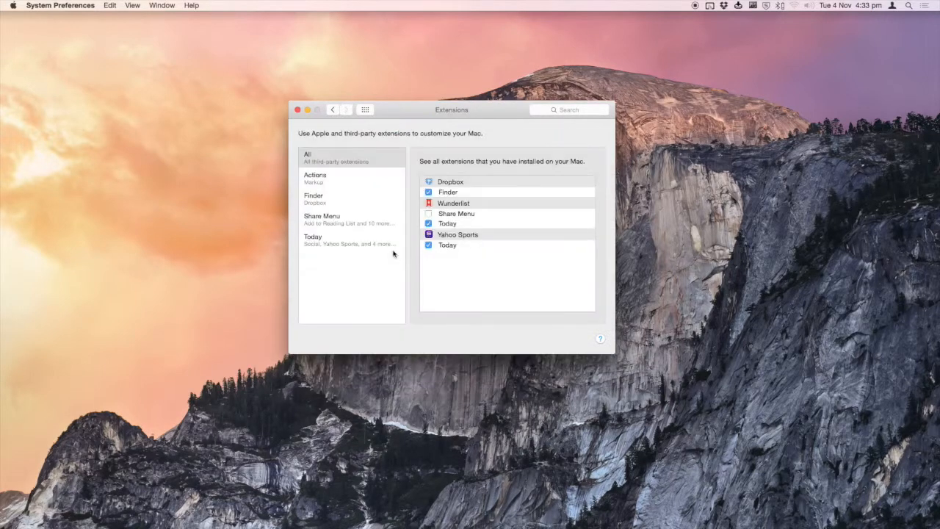
mouse_move(477, 203)
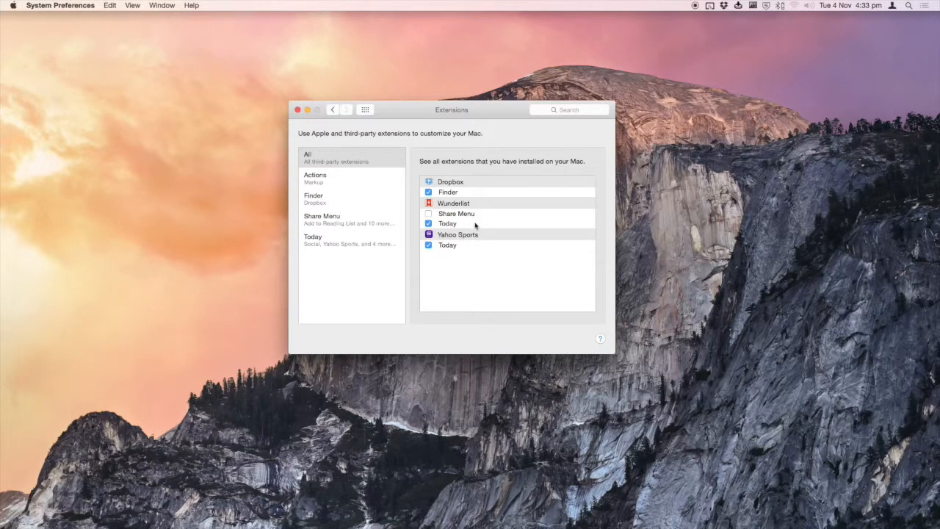
mouse_move(470, 250)
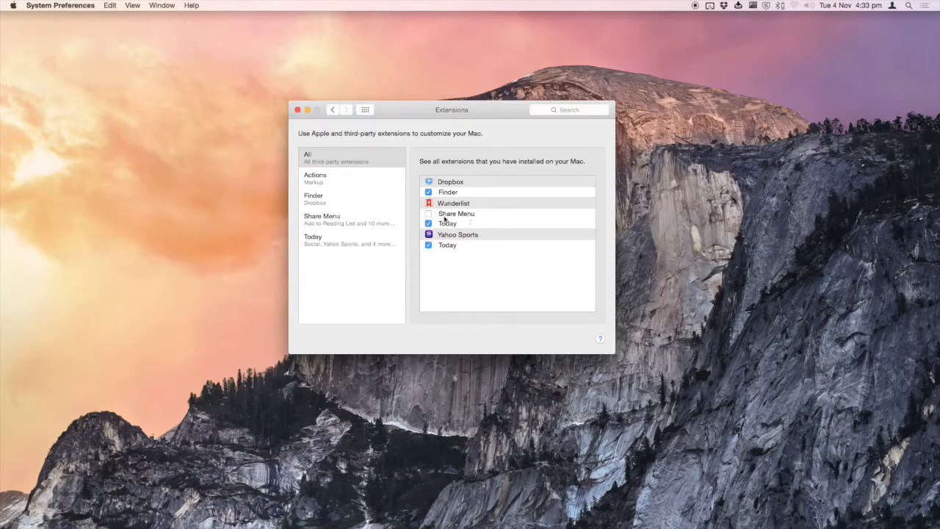
click(429, 213)
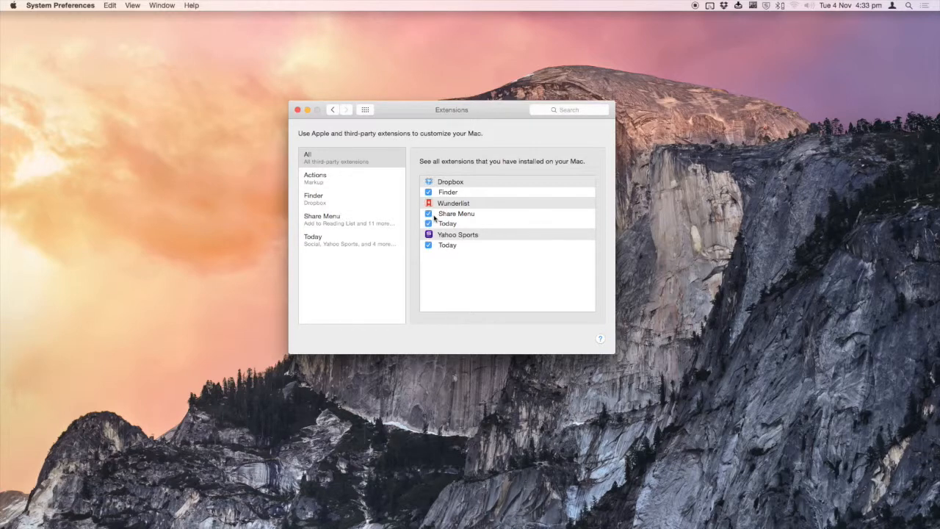
mouse_move(368, 116)
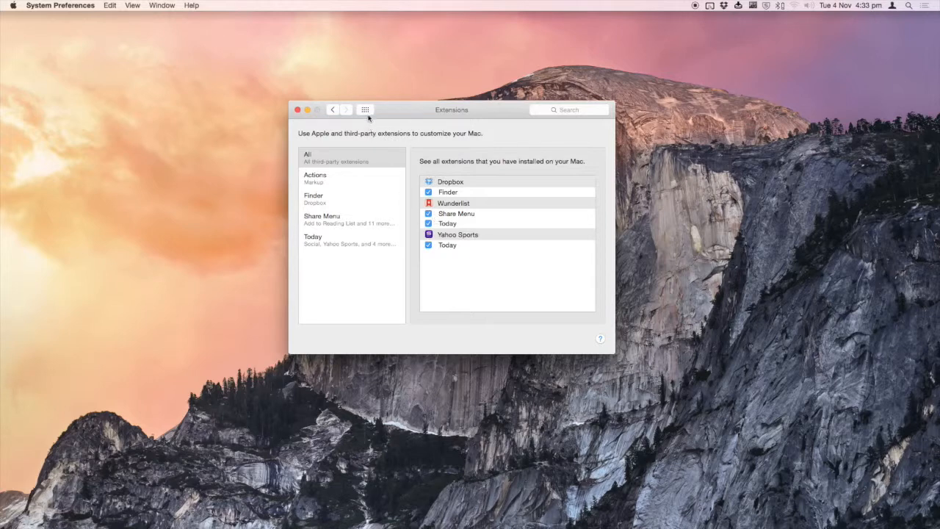
click(365, 109)
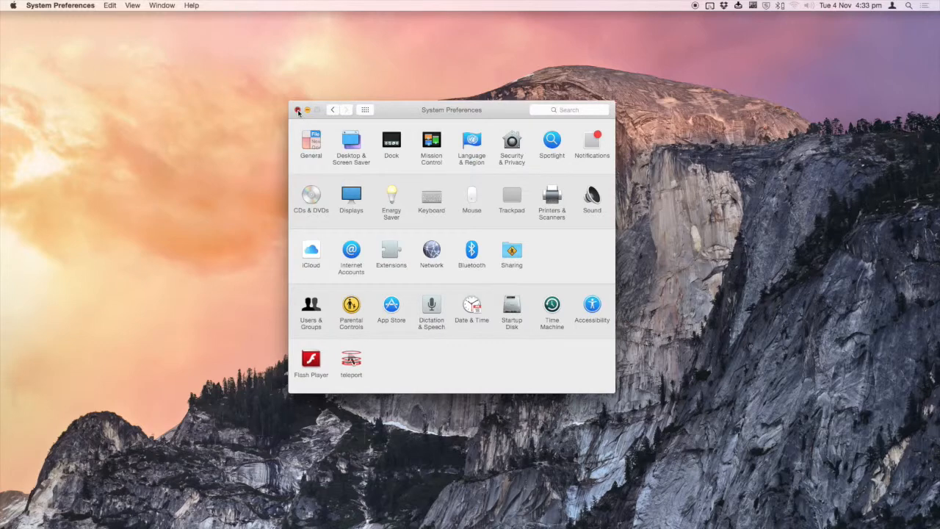
click(298, 109)
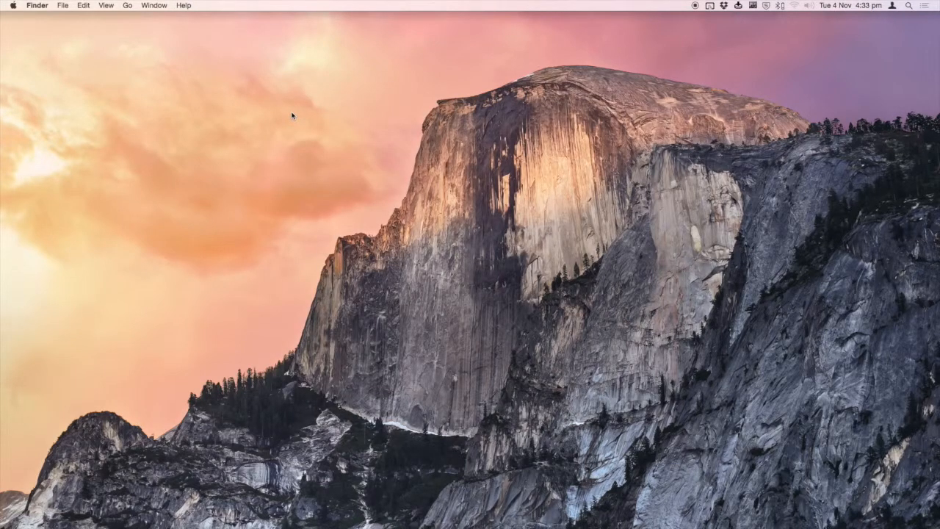